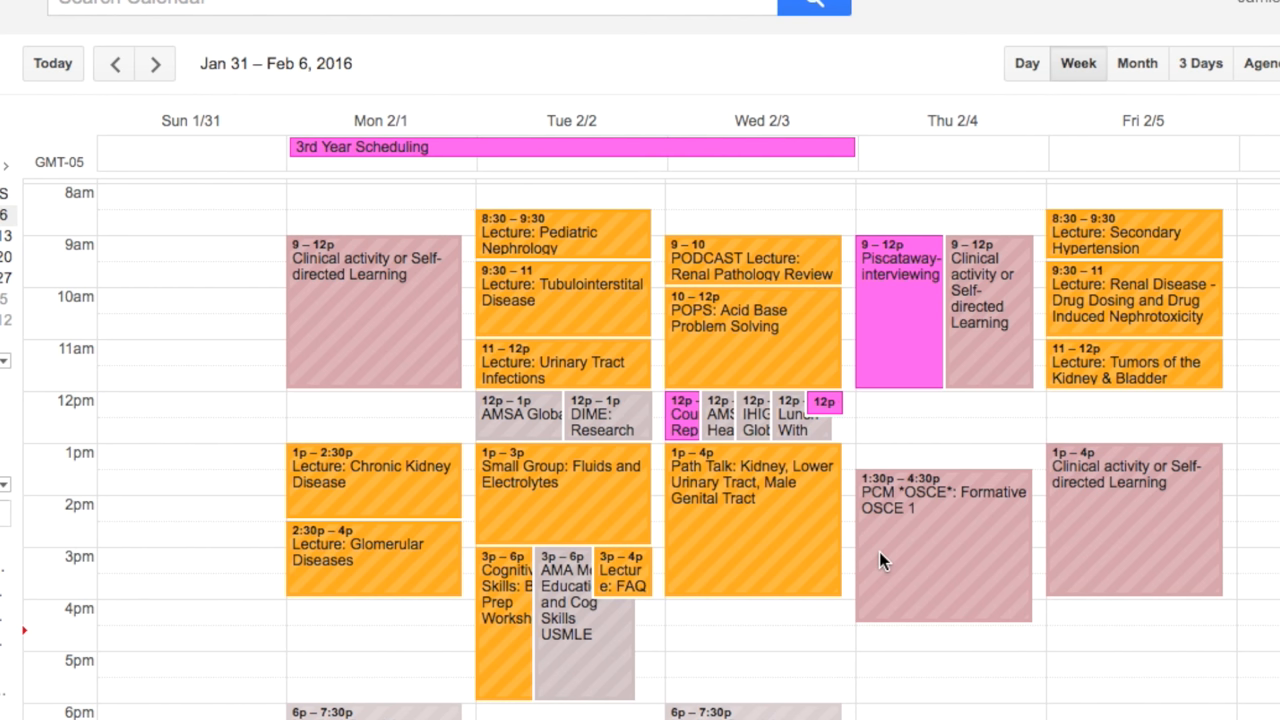
pyautogui.moveTo(350, 344)
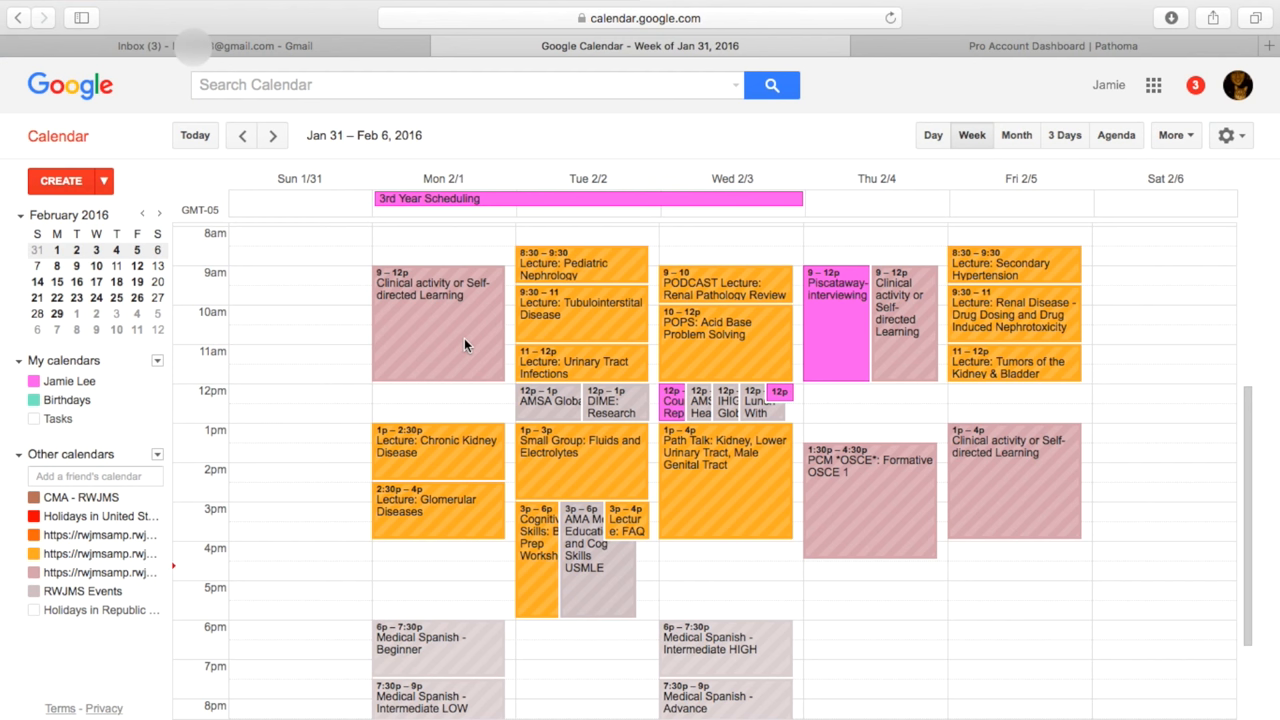
pyautogui.moveTo(458, 380)
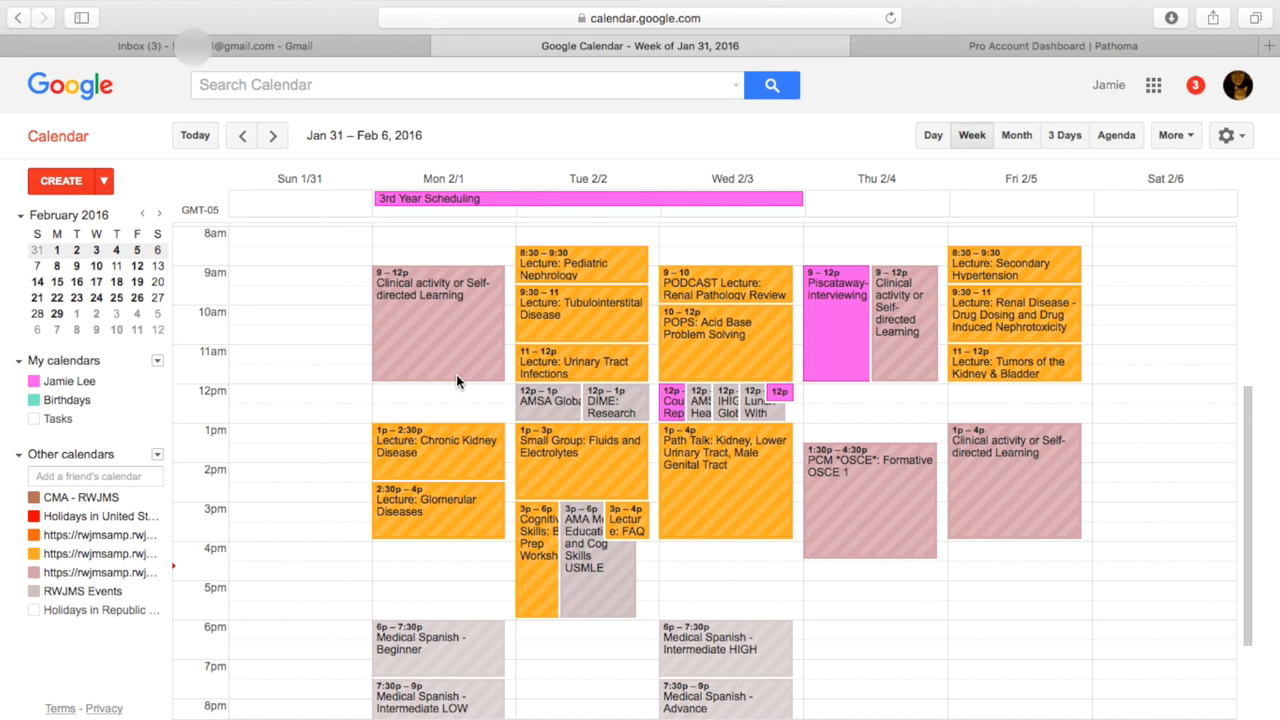
pyautogui.moveTo(548, 344)
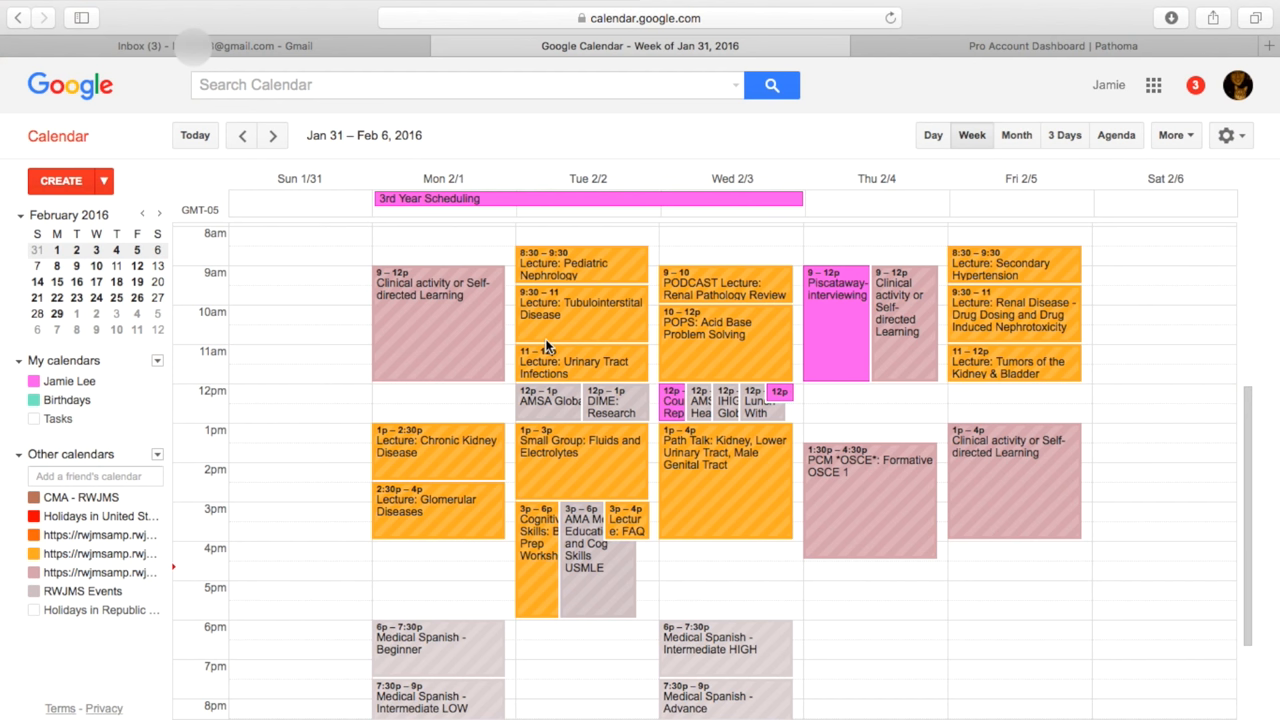
pyautogui.moveTo(620, 360)
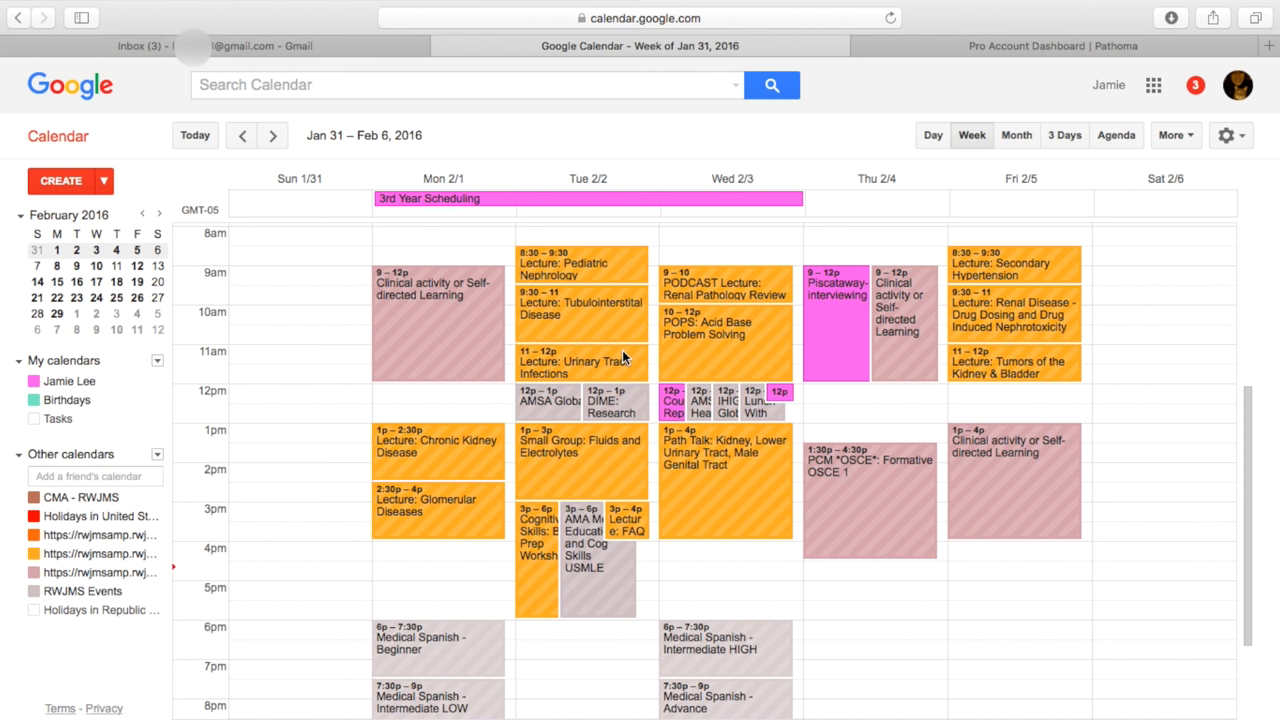
pyautogui.moveTo(556, 400)
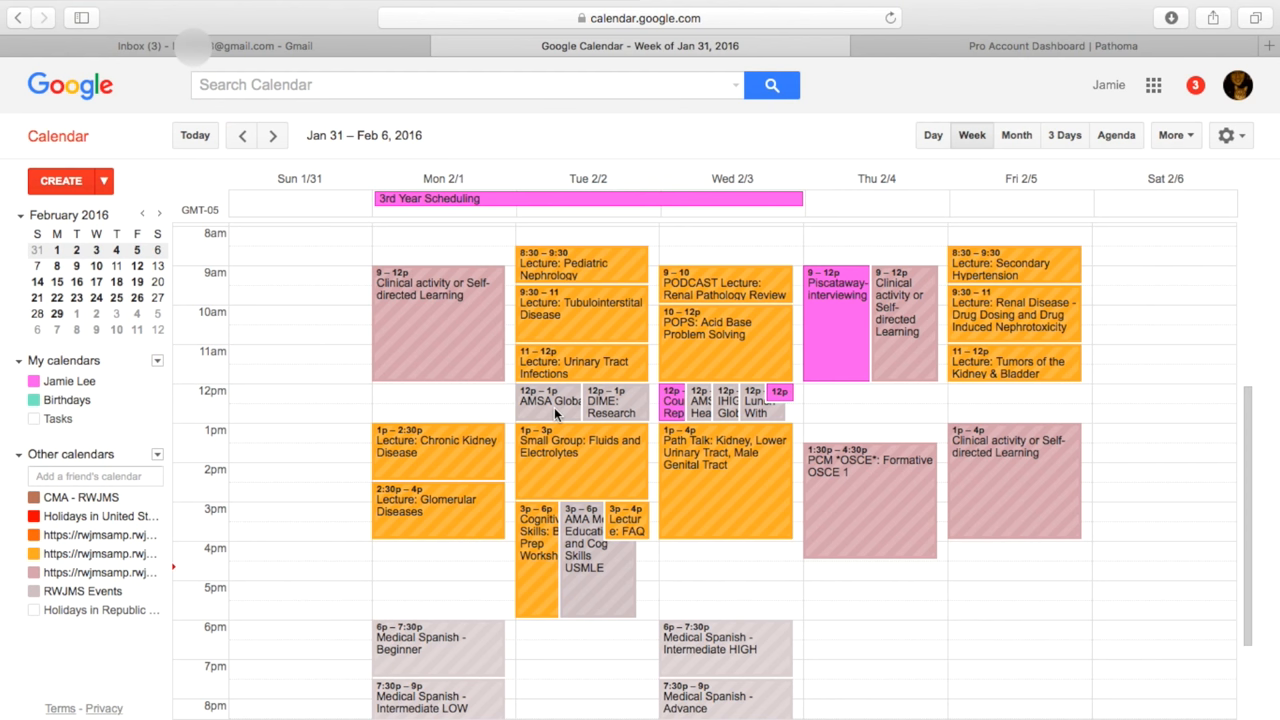
# - Inspect the AMSA Global Health and AMSA Health Policy event details, then dismiss them
pyautogui.click(544, 406)
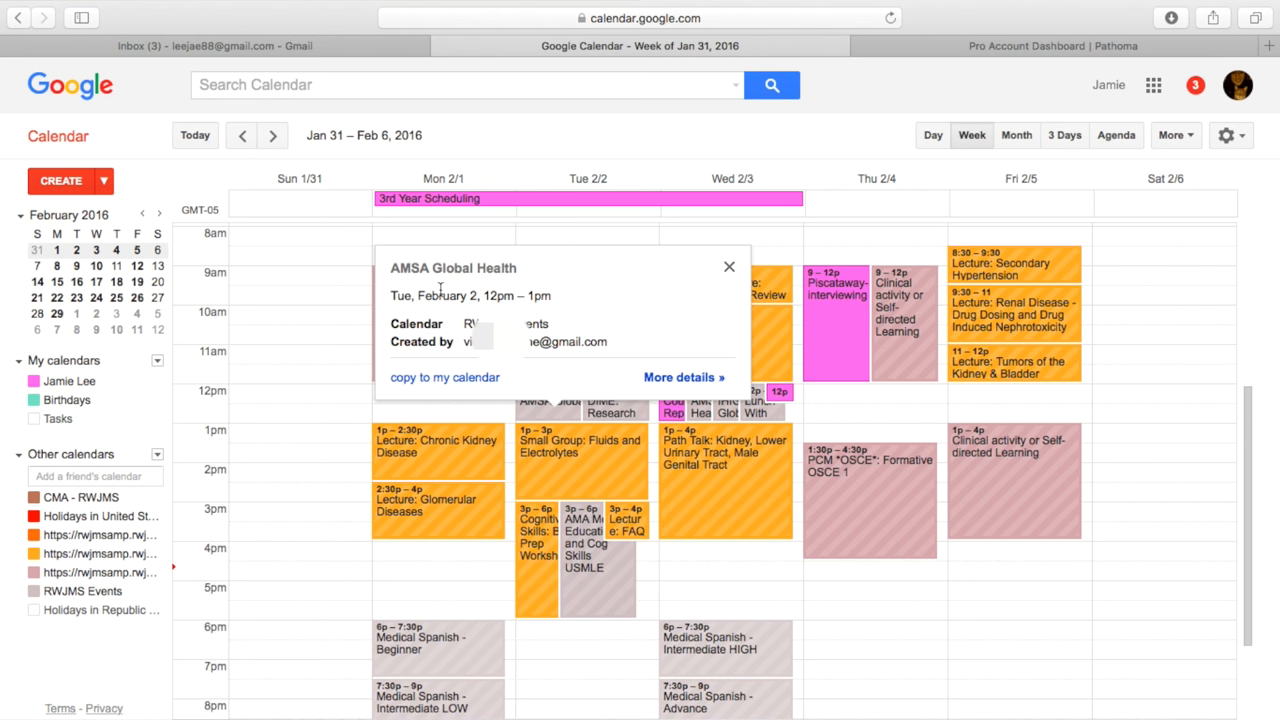
pyautogui.click(704, 402)
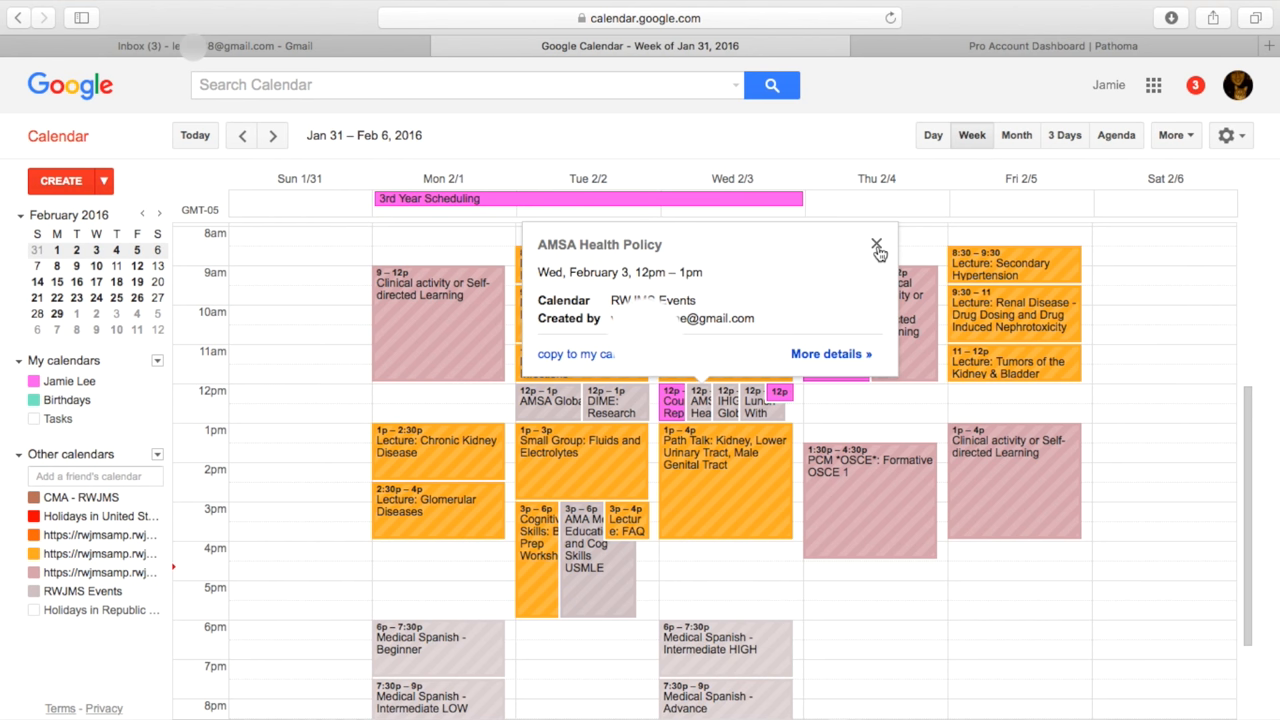
pyautogui.click(876, 244)
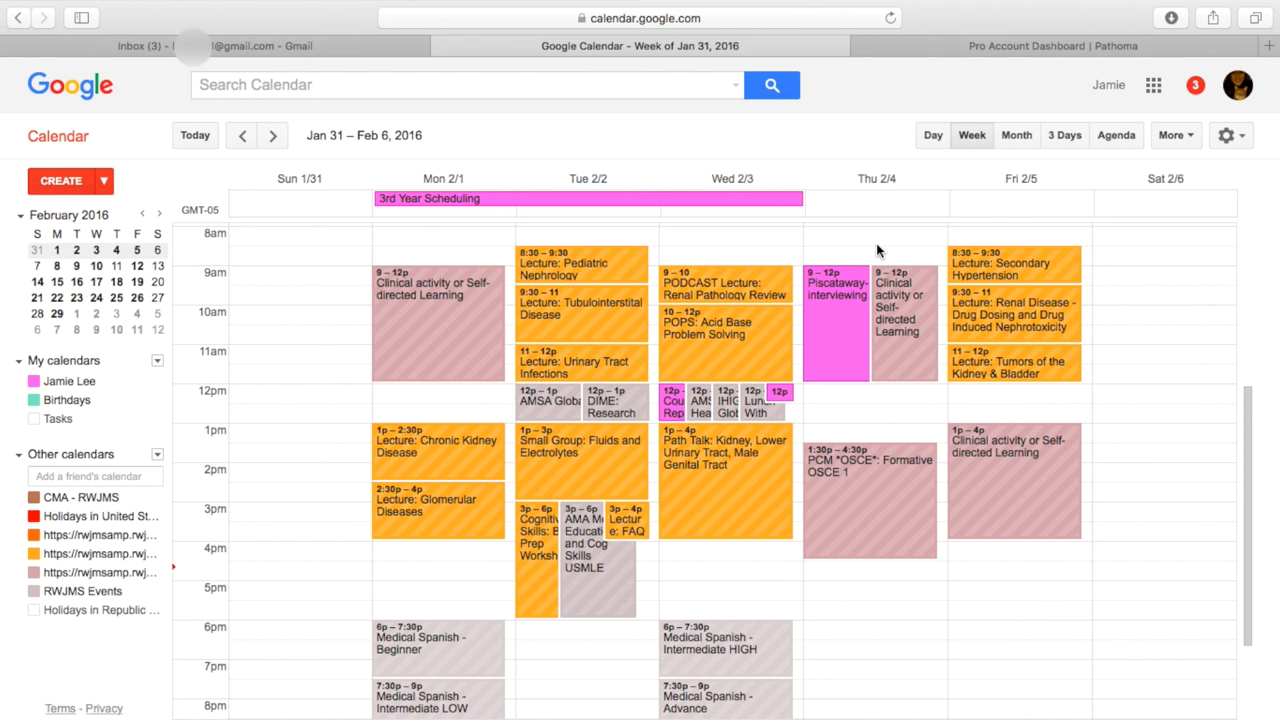
pyautogui.moveTo(602, 286)
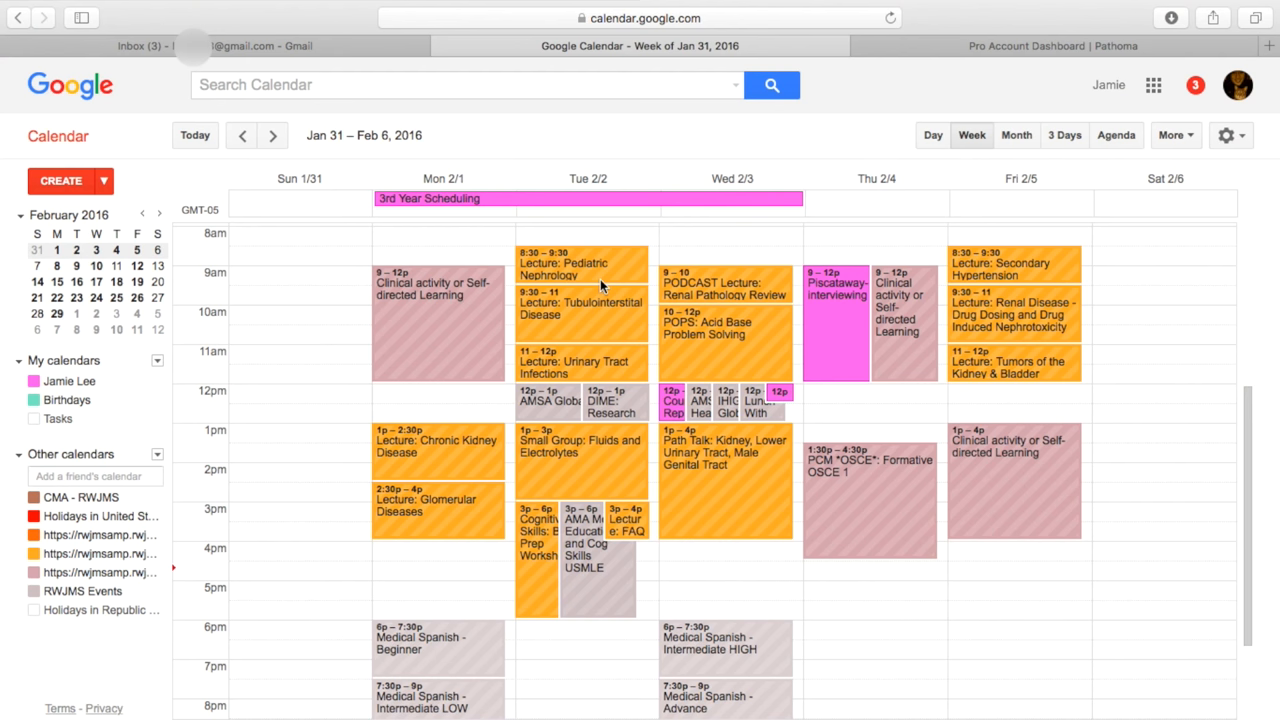
pyautogui.moveTo(620, 272)
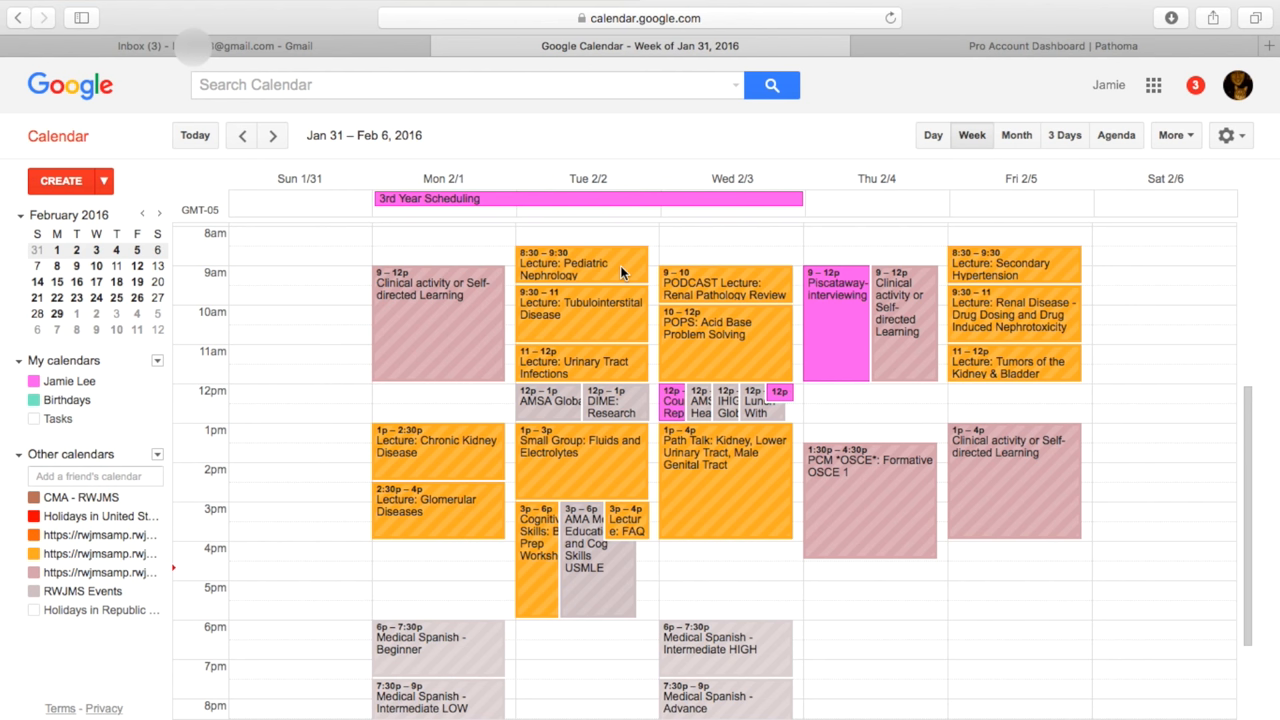
pyautogui.moveTo(766, 356)
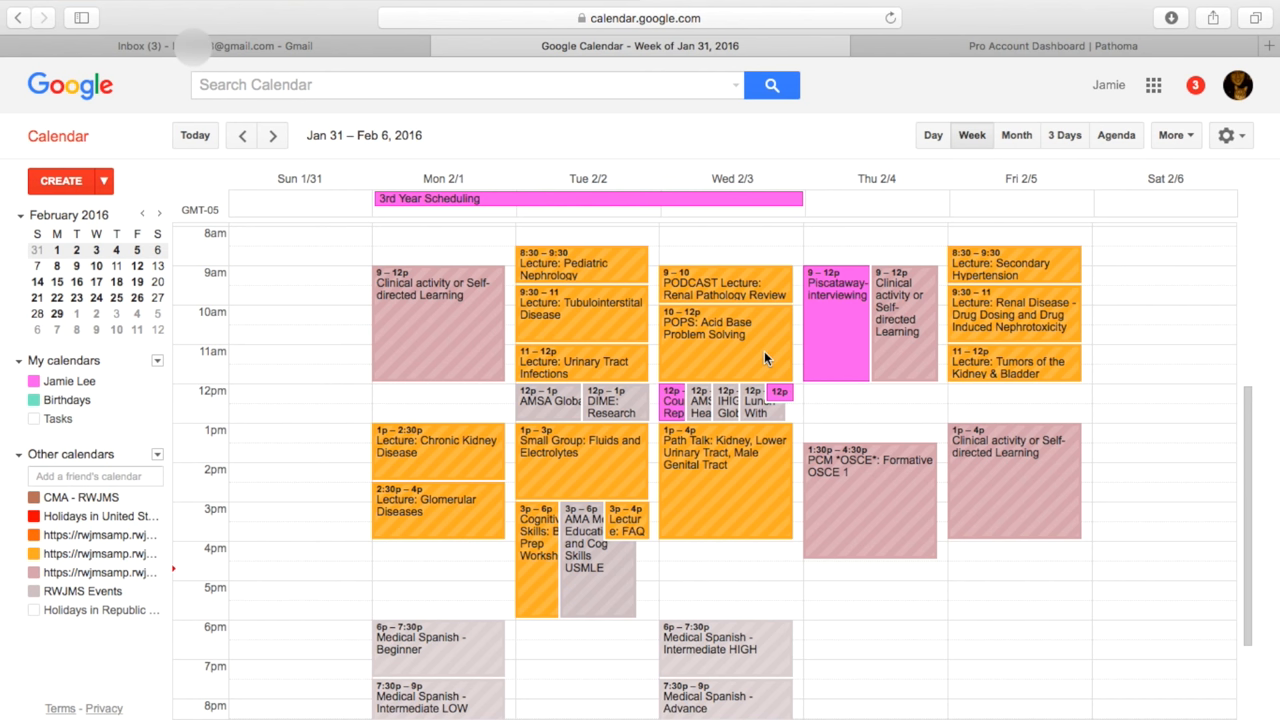
pyautogui.moveTo(732, 470)
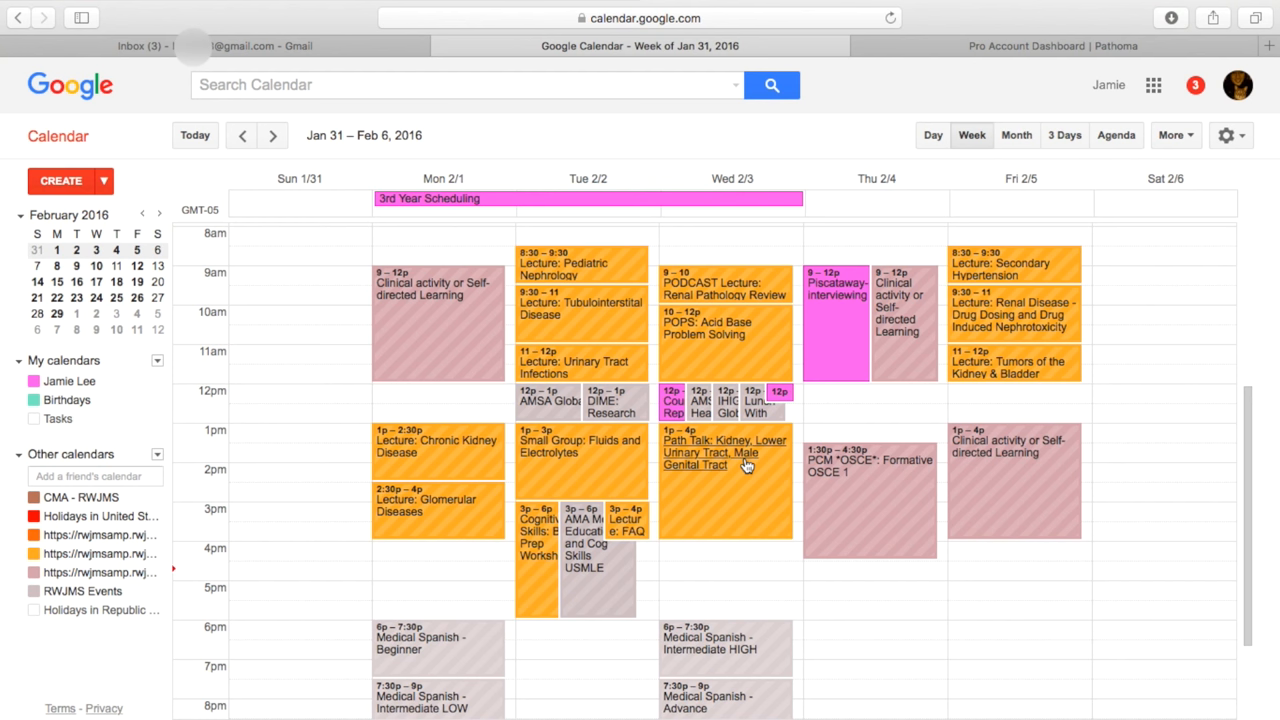
pyautogui.moveTo(820, 352)
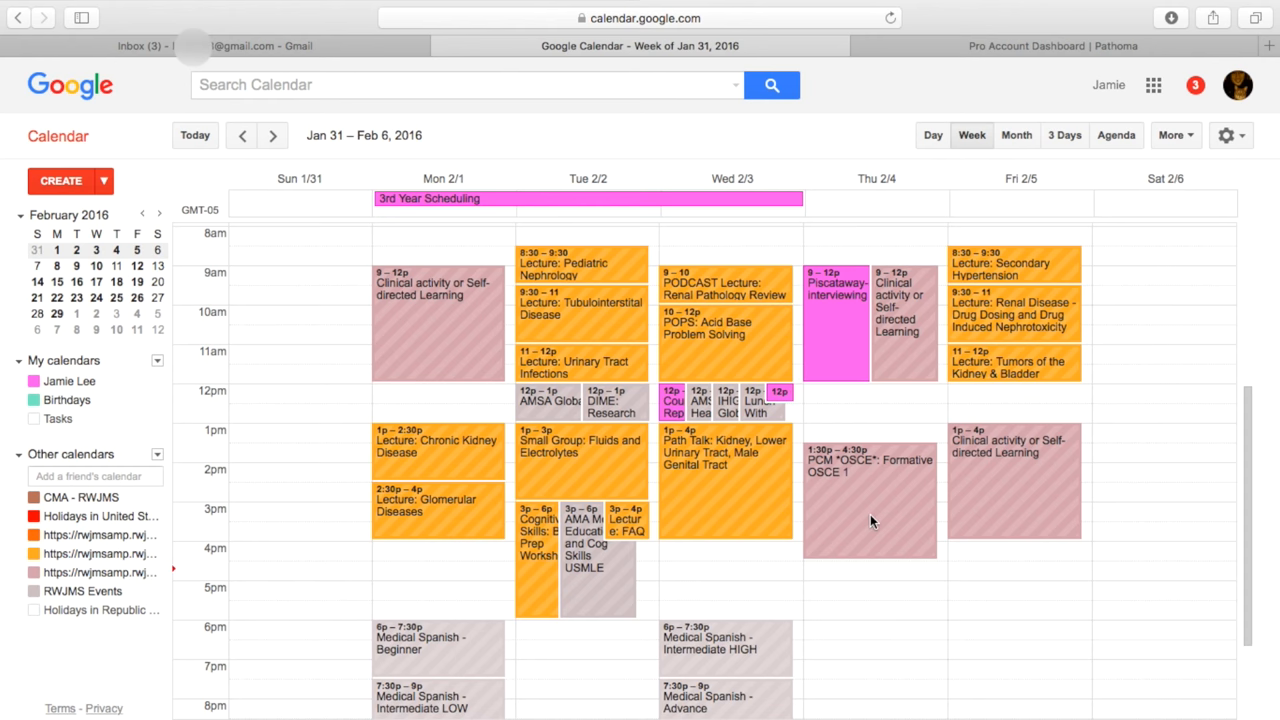
pyautogui.moveTo(1060, 268)
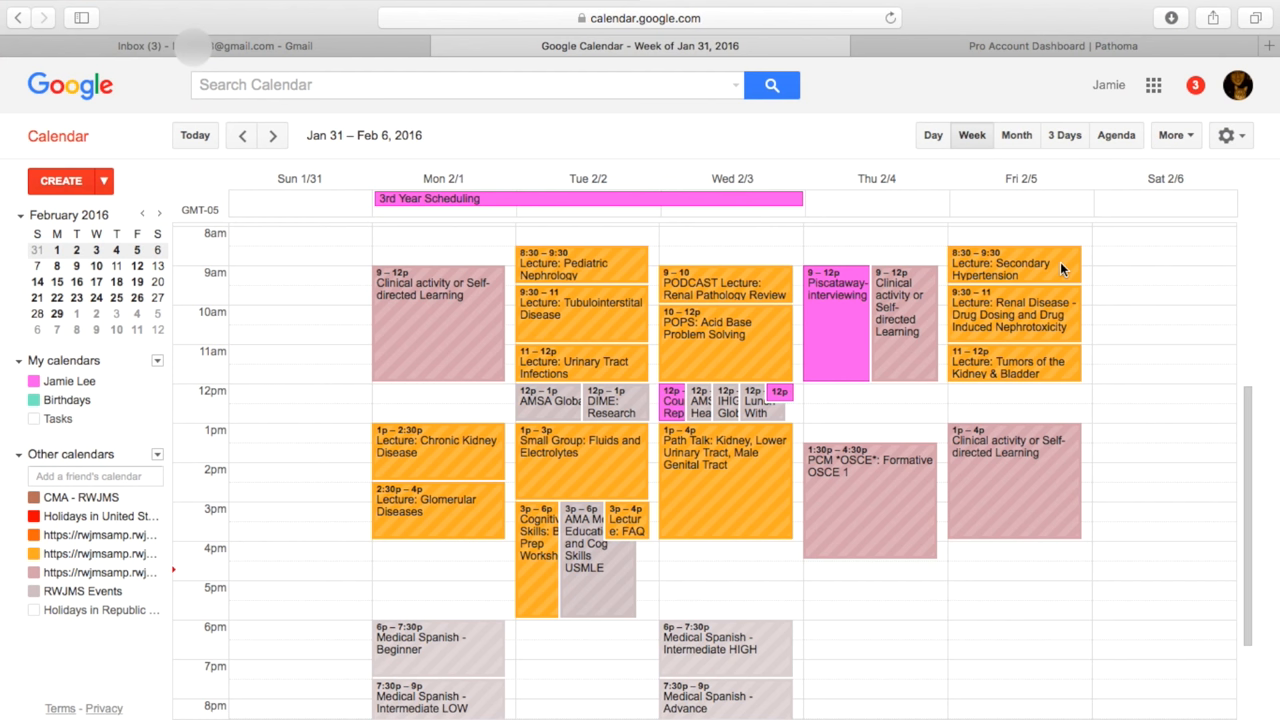
pyautogui.moveTo(1016, 428)
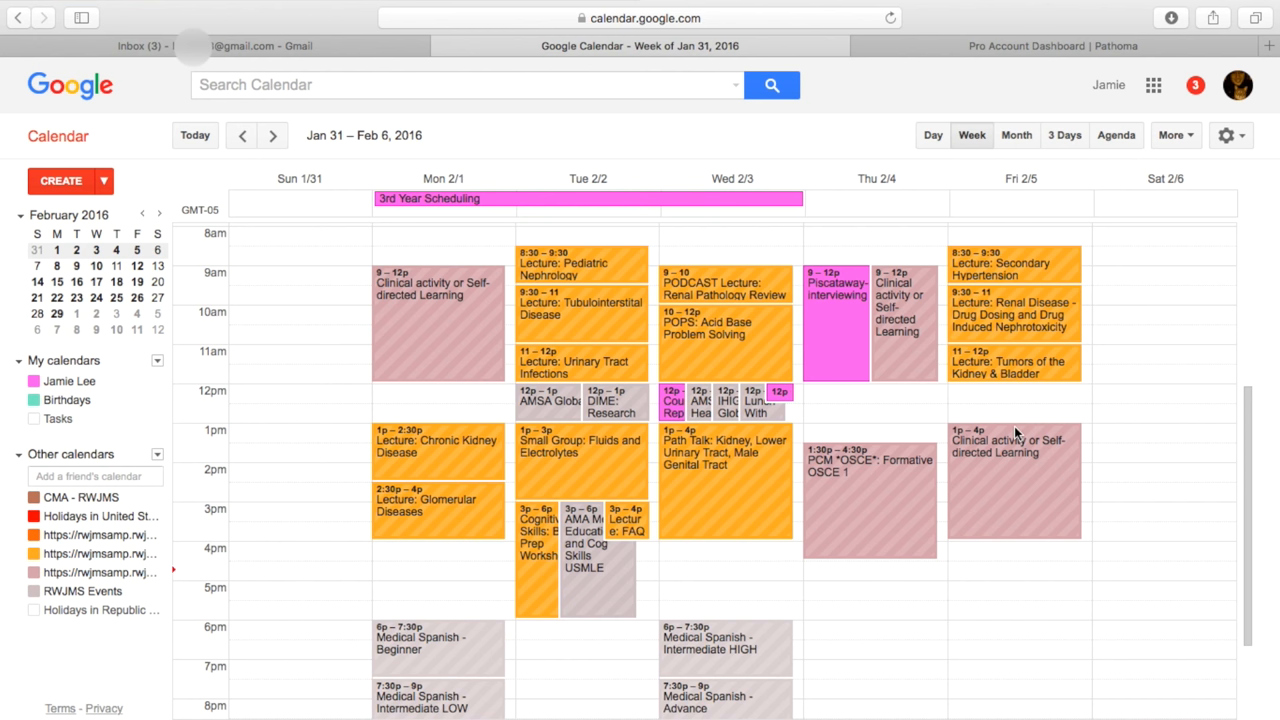
pyautogui.moveTo(604, 496)
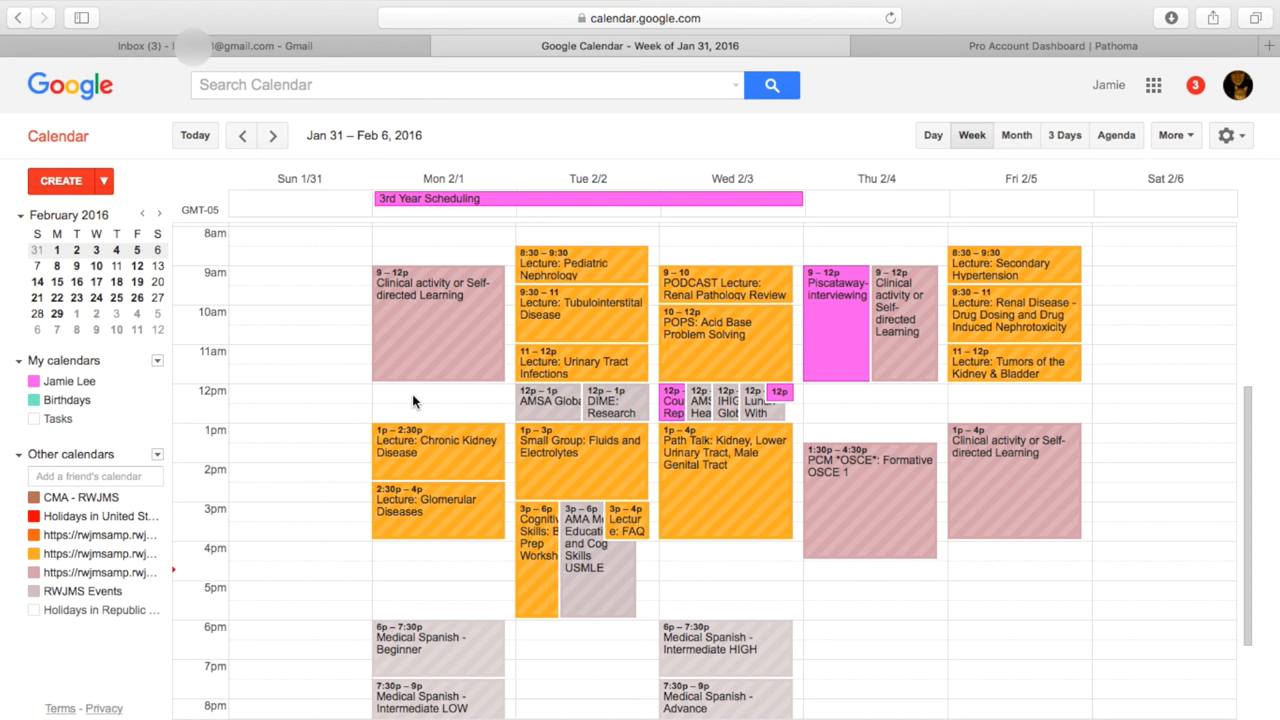
# - Scroll the week grid to the 6pm–10pm slots showing the Monday and Wednesday Medical Spanish classes
pyautogui.scroll(-3)
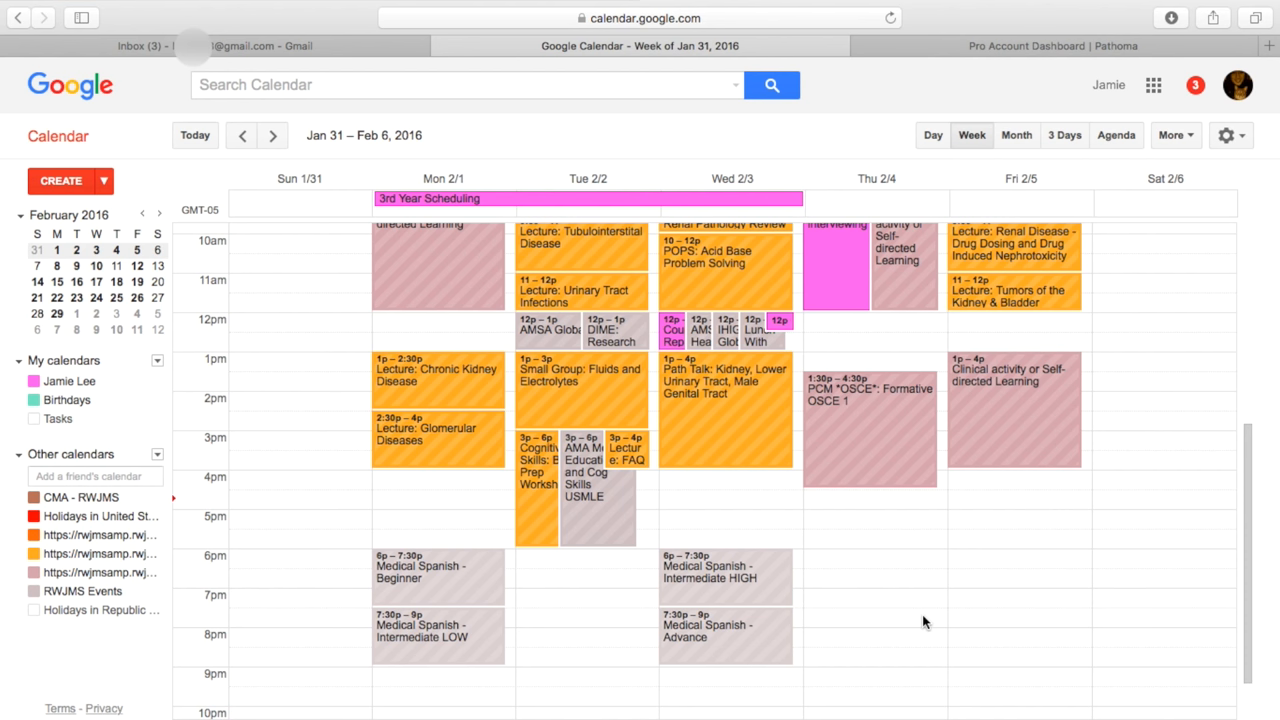
pyautogui.moveTo(510, 546)
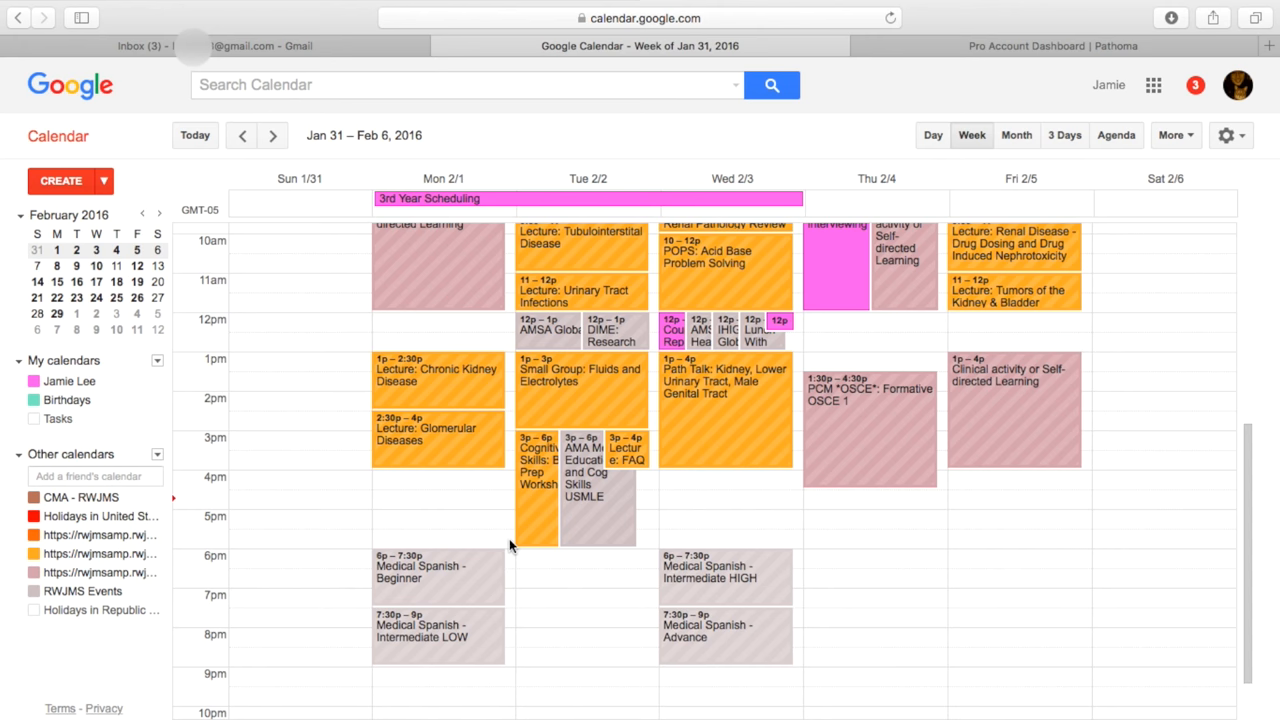
pyautogui.scroll(-3)
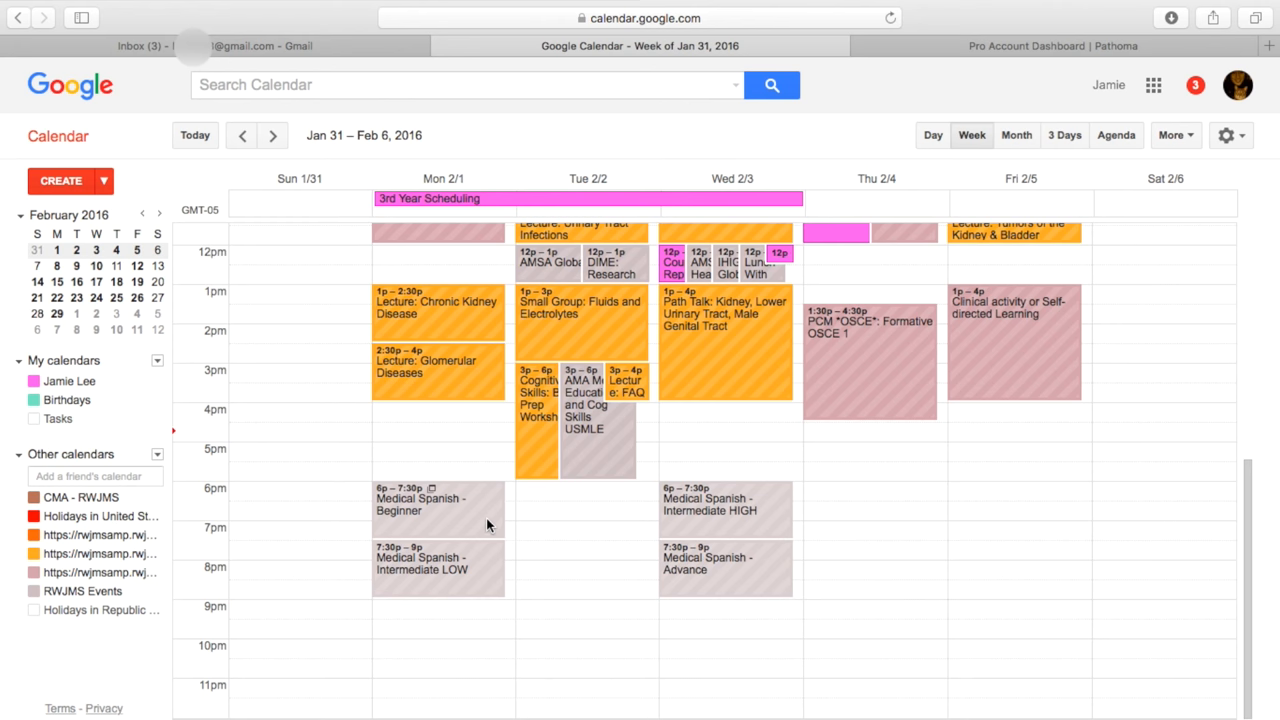